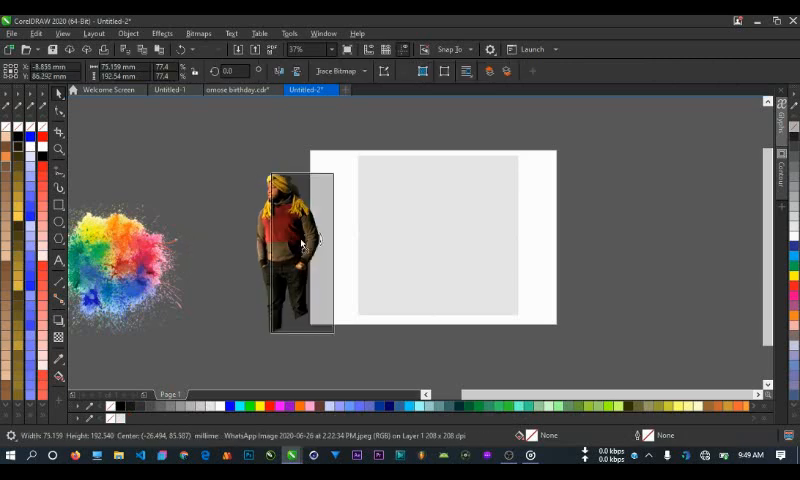
# PowerClip the portrait and colour splash inside the page frame.
pyautogui.rightClick(300, 240)
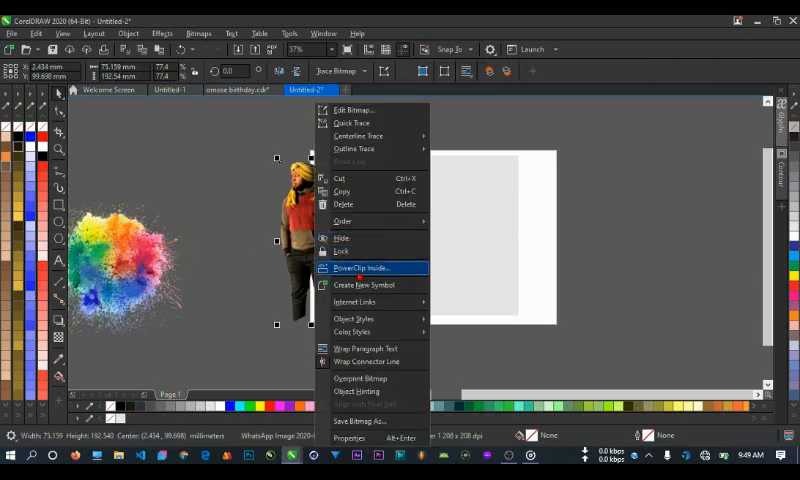
pyautogui.click(364, 268)
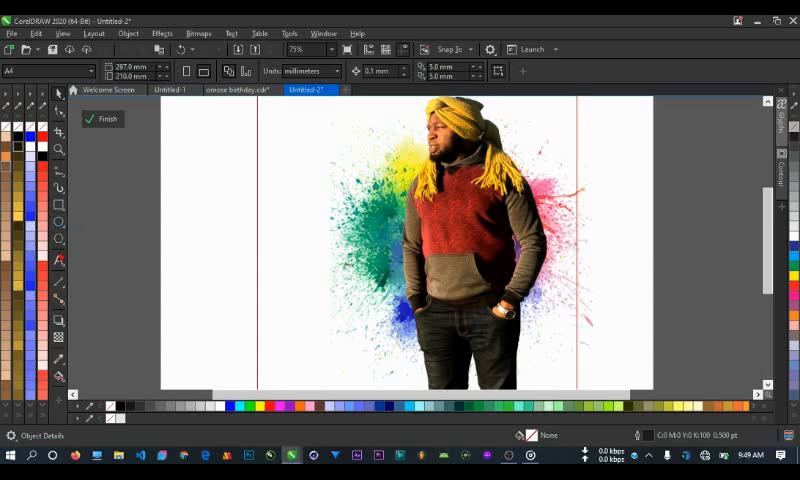
# Create an artistic text object reading OMOSE on the page.
pyautogui.click(56, 256)
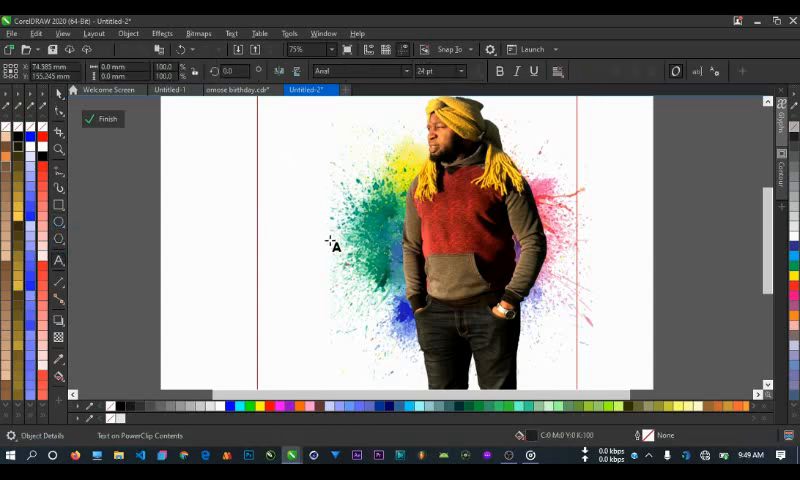
pyautogui.write('OMOSE')
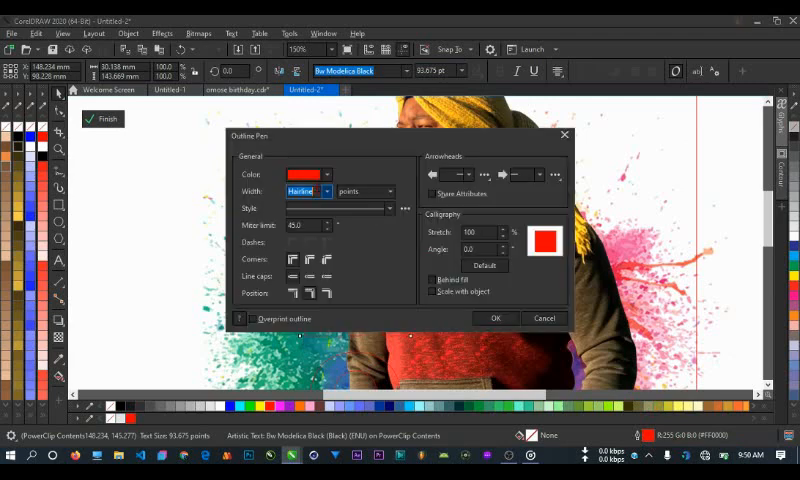
# Apply a red 8.0 pt outline to the OMOSE letters and confirm it.
pyautogui.write('8.0 pt')
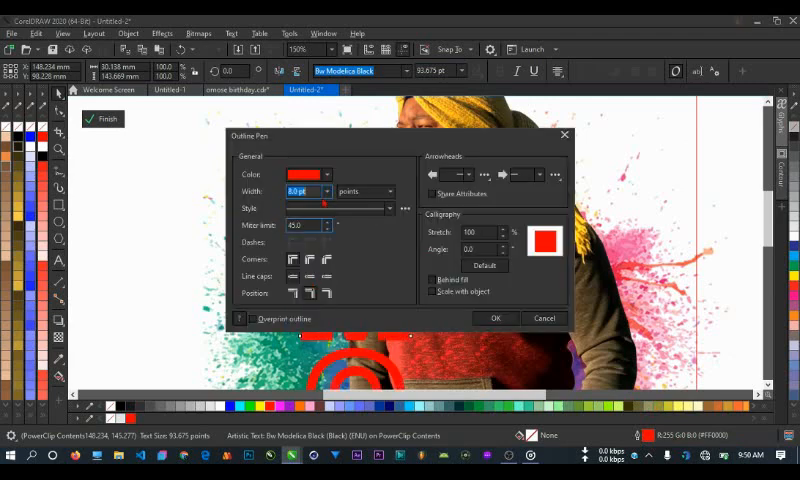
pyautogui.moveTo(404, 136); pyautogui.dragTo(616, 122)
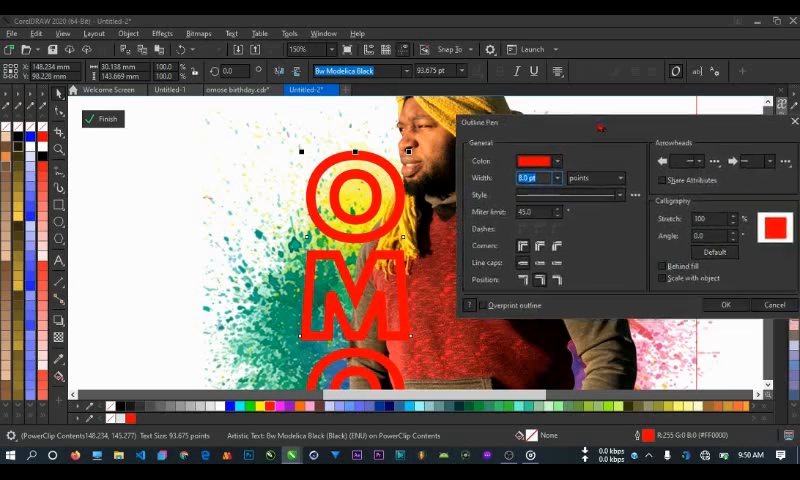
pyautogui.click(550, 176)
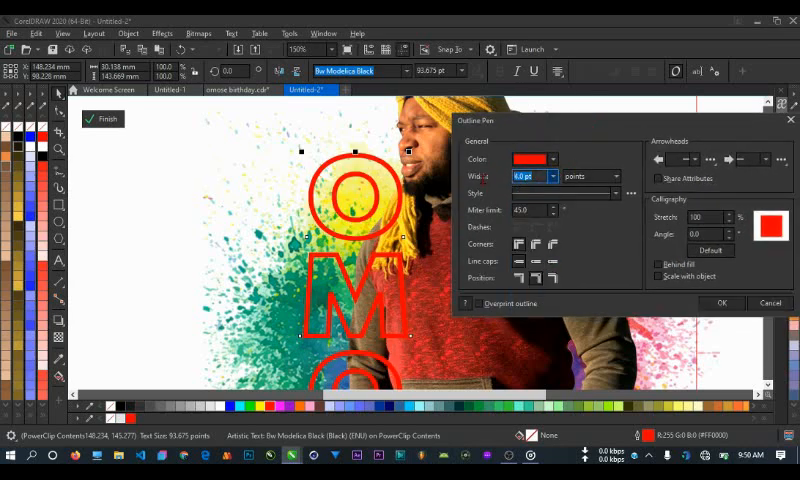
pyautogui.click(722, 302)
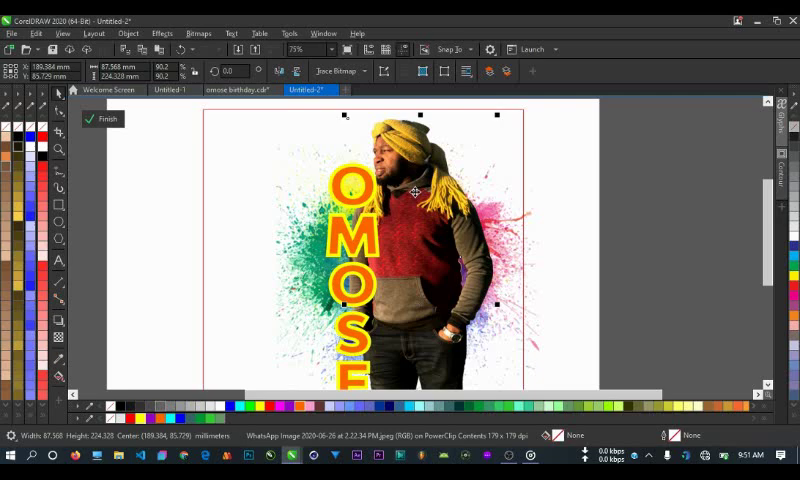
# Drag the OMOSE letters vertically over the man's left arm and deselect.
pyautogui.moveTo(416, 196); pyautogui.dragTo(416, 190)
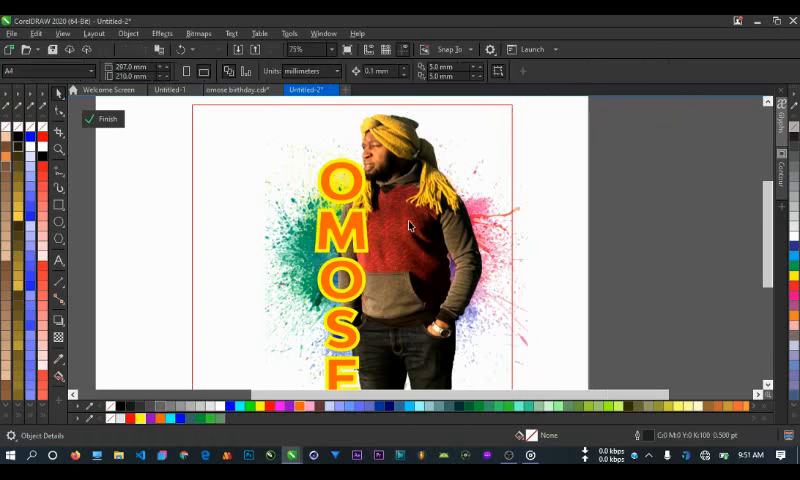
pyautogui.click(408, 226)
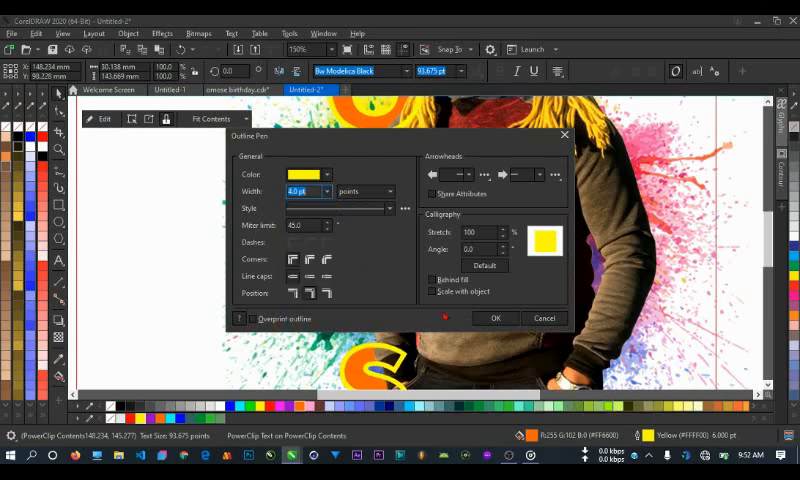
# Confirm the yellow 8.0 pt outline for the OMOSE letters.
pyautogui.click(496, 318)
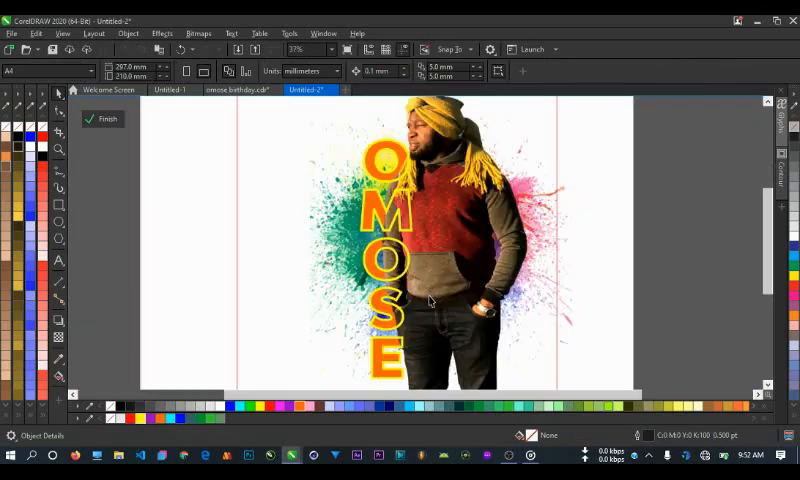